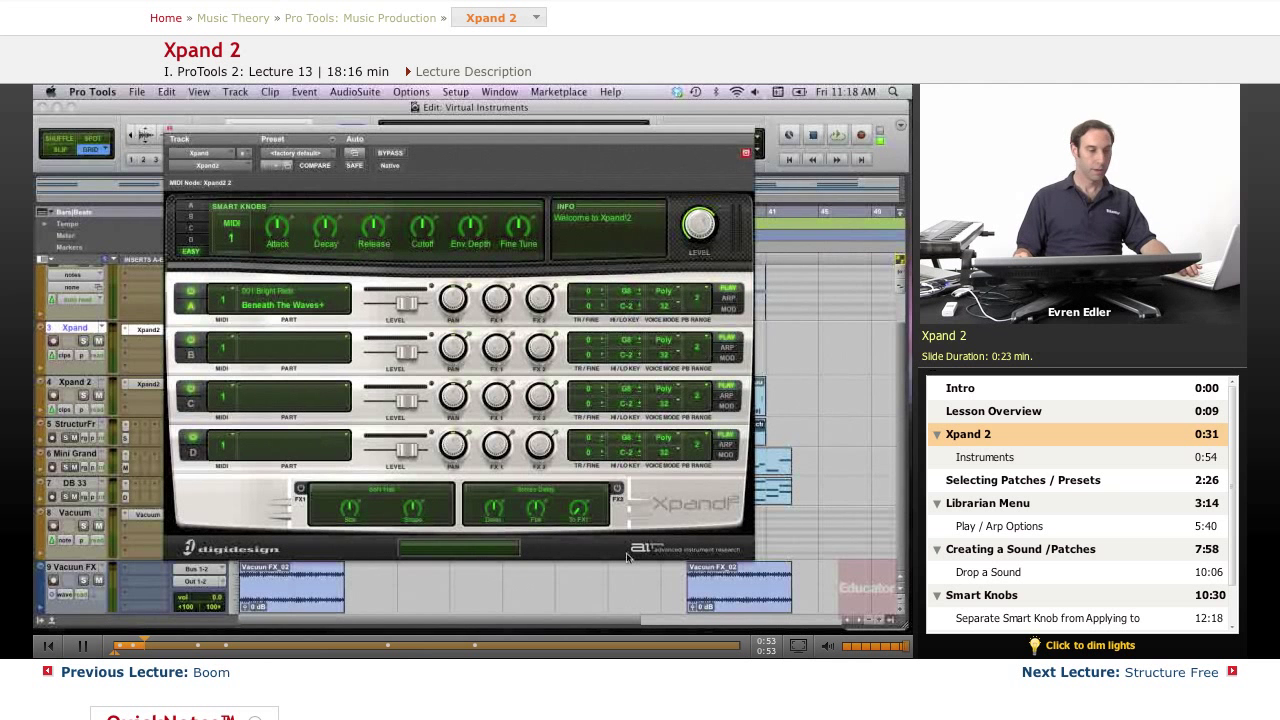
# Close the Xpand2 plug-in window
pyautogui.click(985, 457)
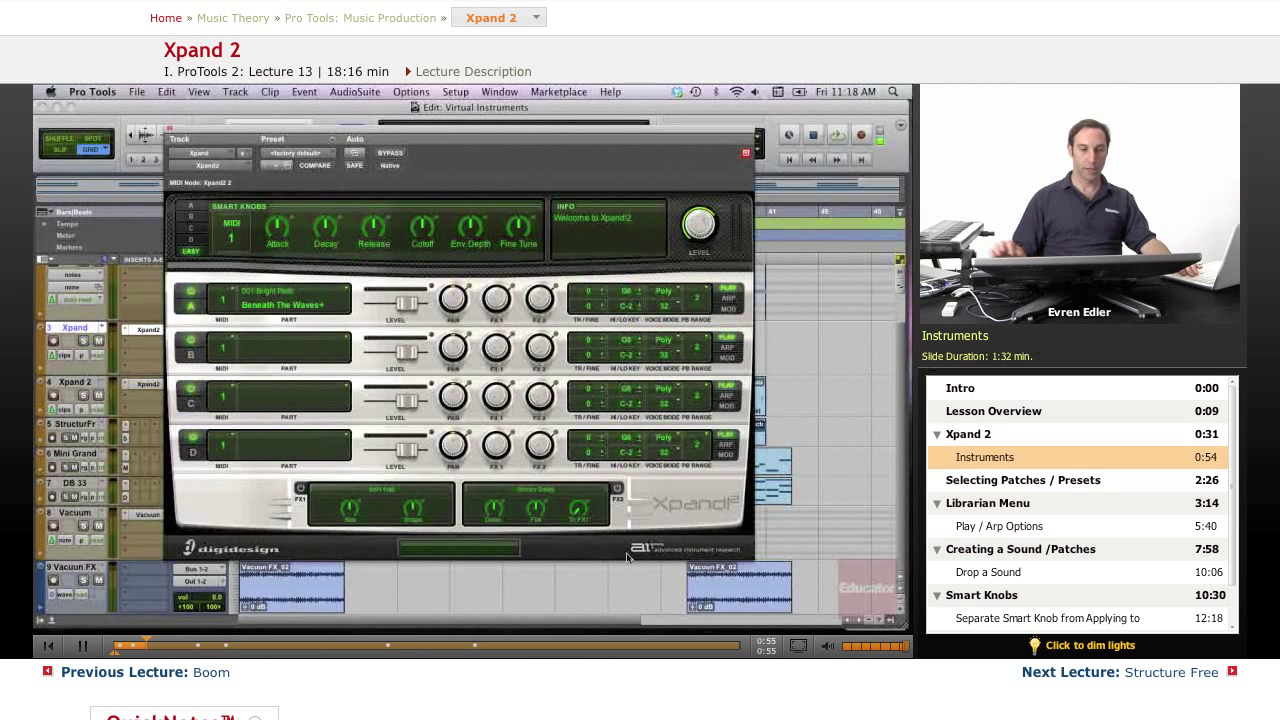
pyautogui.moveTo(335, 202)
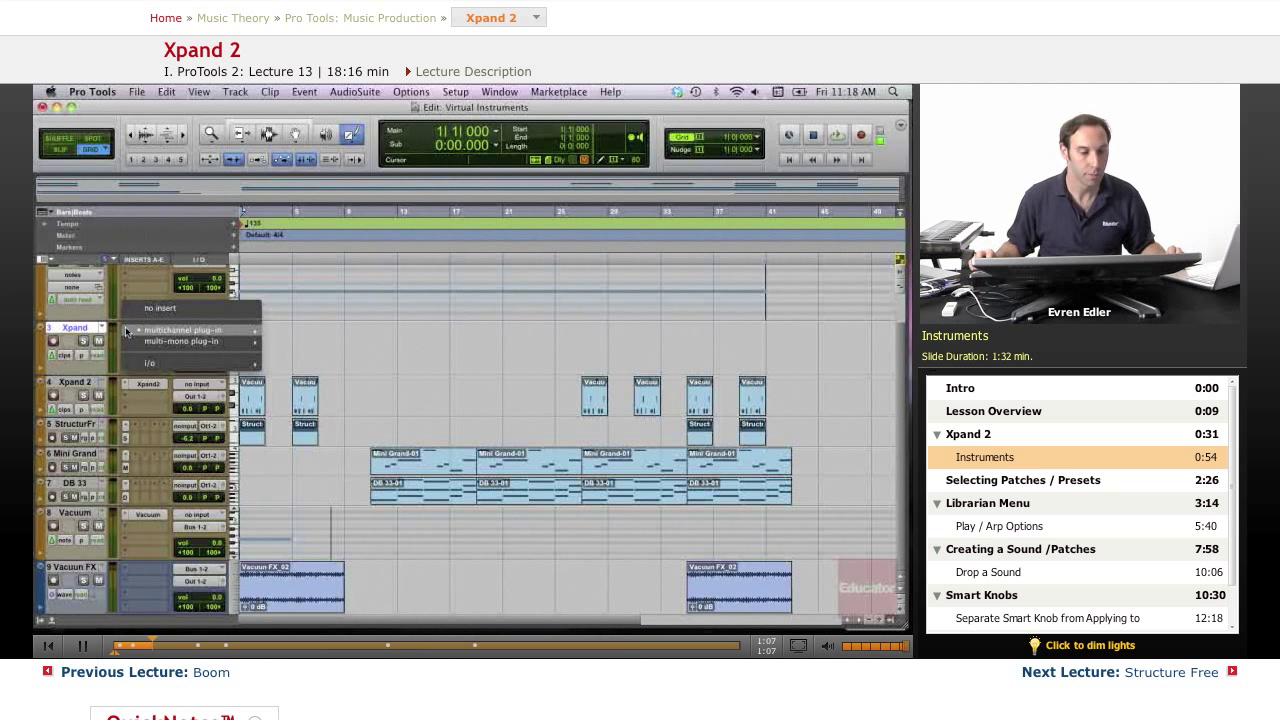
# Browse the multichannel plug-in categories for the Xpand track's insert
pyautogui.click(180, 330)
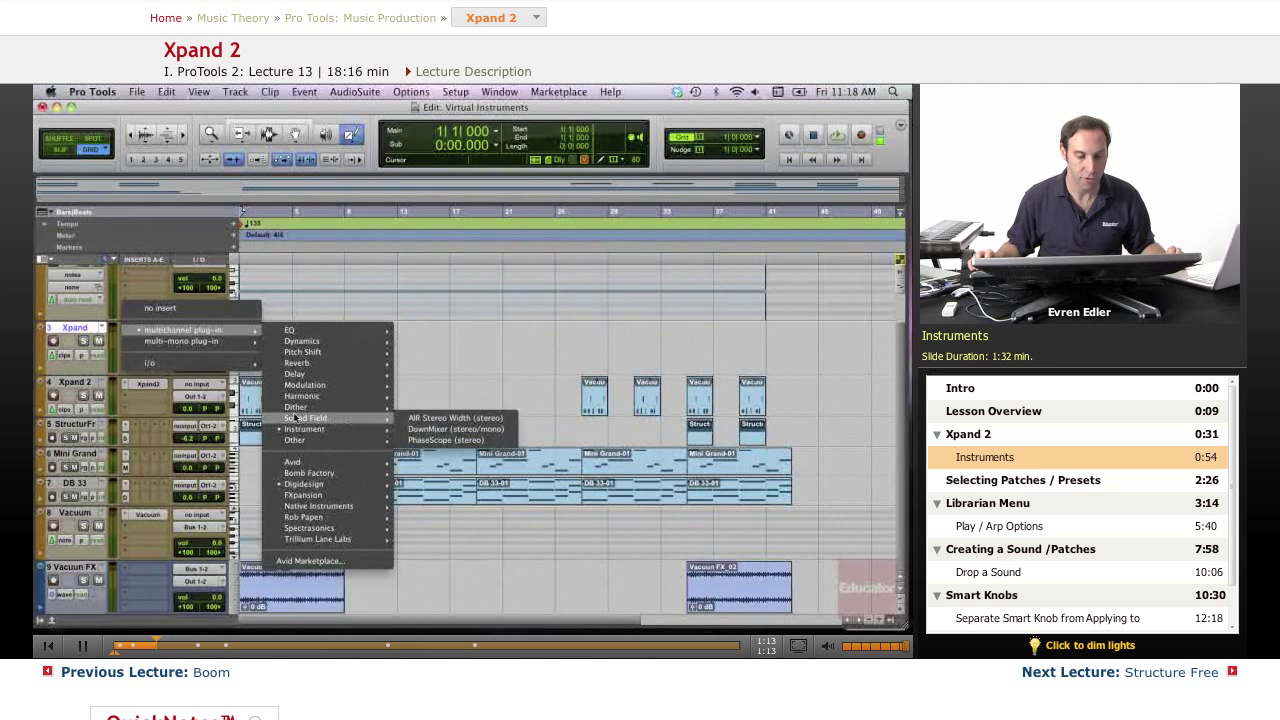
pyautogui.moveTo(304, 429)
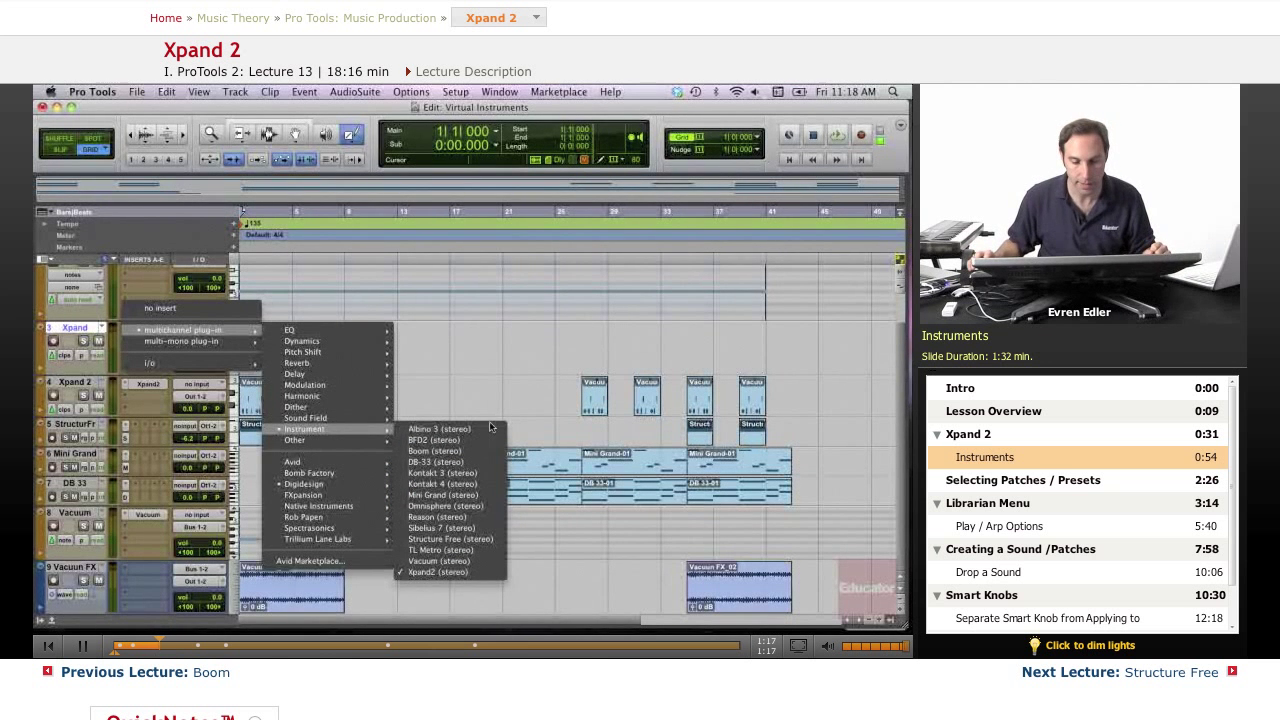
pyautogui.moveTo(445, 506)
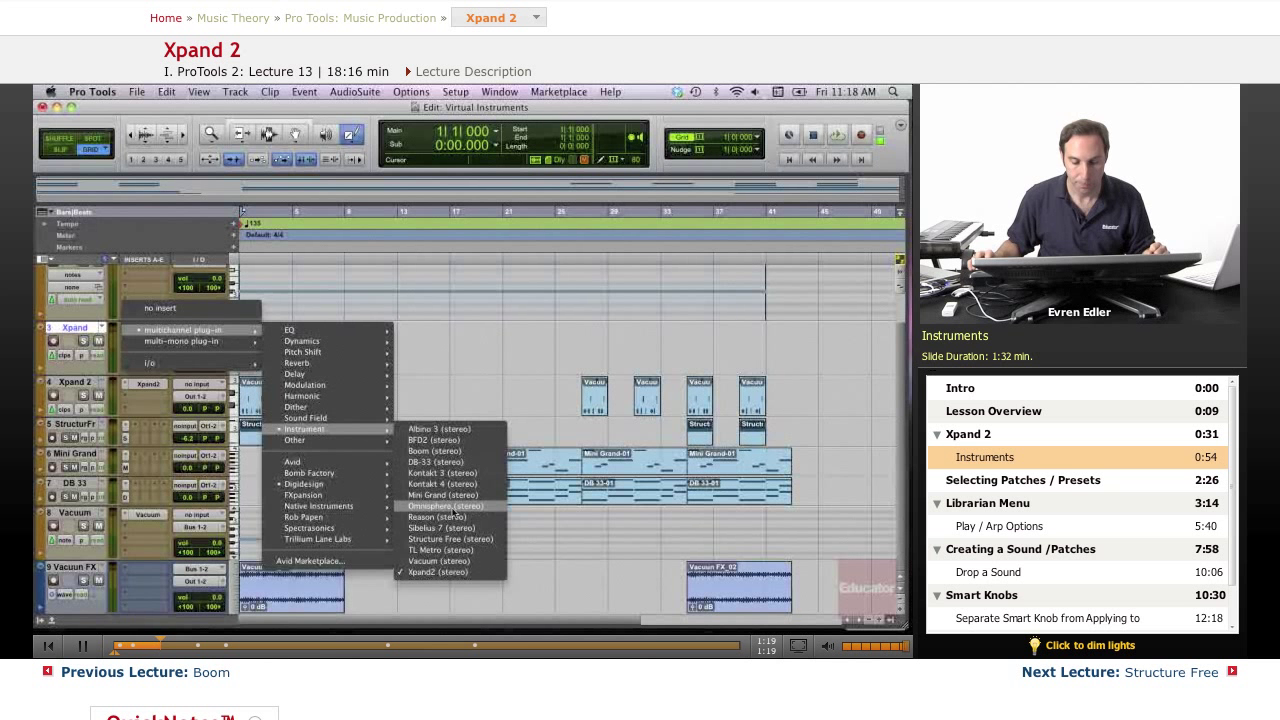
pyautogui.moveTo(437, 517)
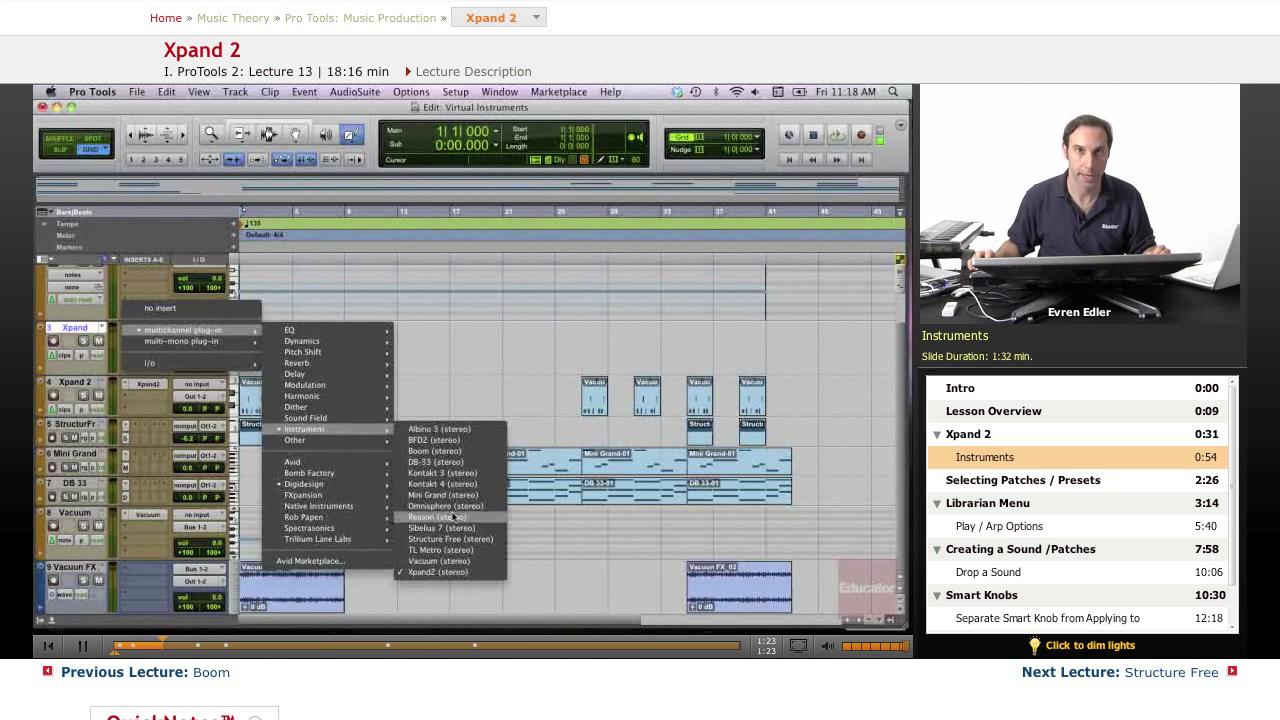
pyautogui.moveTo(442, 539)
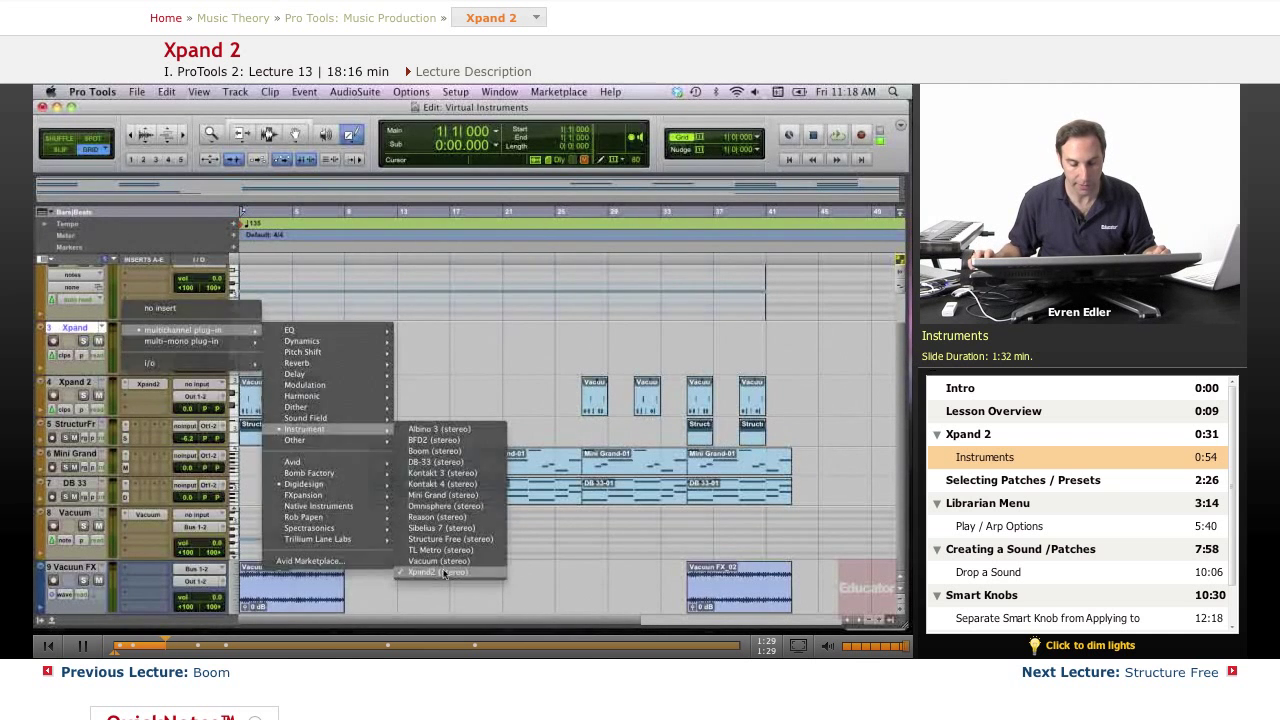
# Insert Xpand2 (stereo) on the Xpand track
pyautogui.click(435, 572)
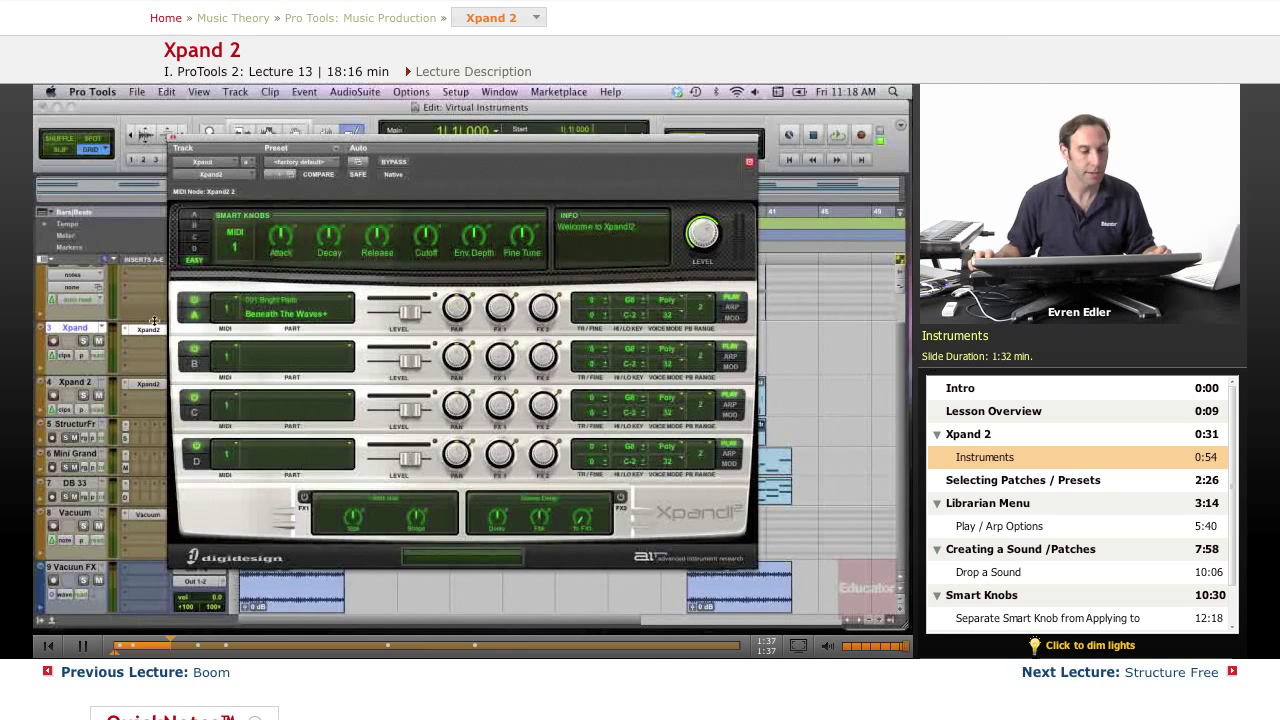
pyautogui.moveTo(320, 310)
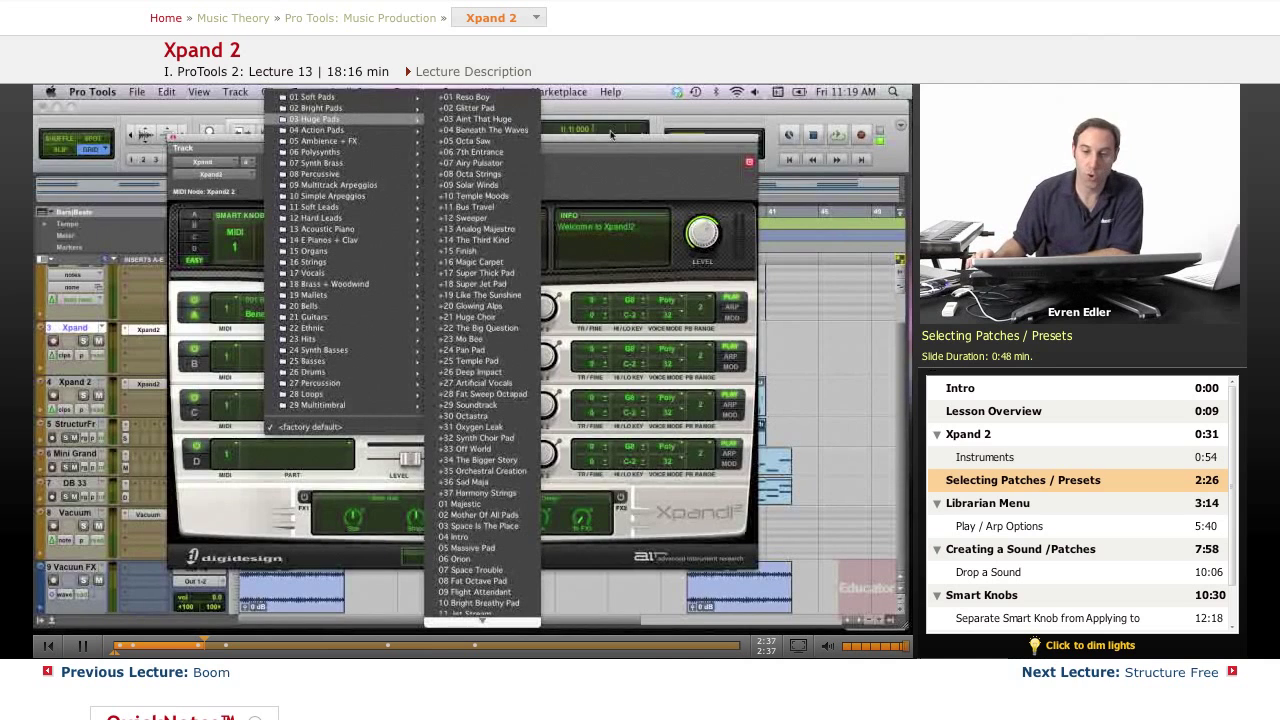
# Close the Librarian menu without picking a patch, keeping Beneath The Waves on part A
pyautogui.click(488, 130)
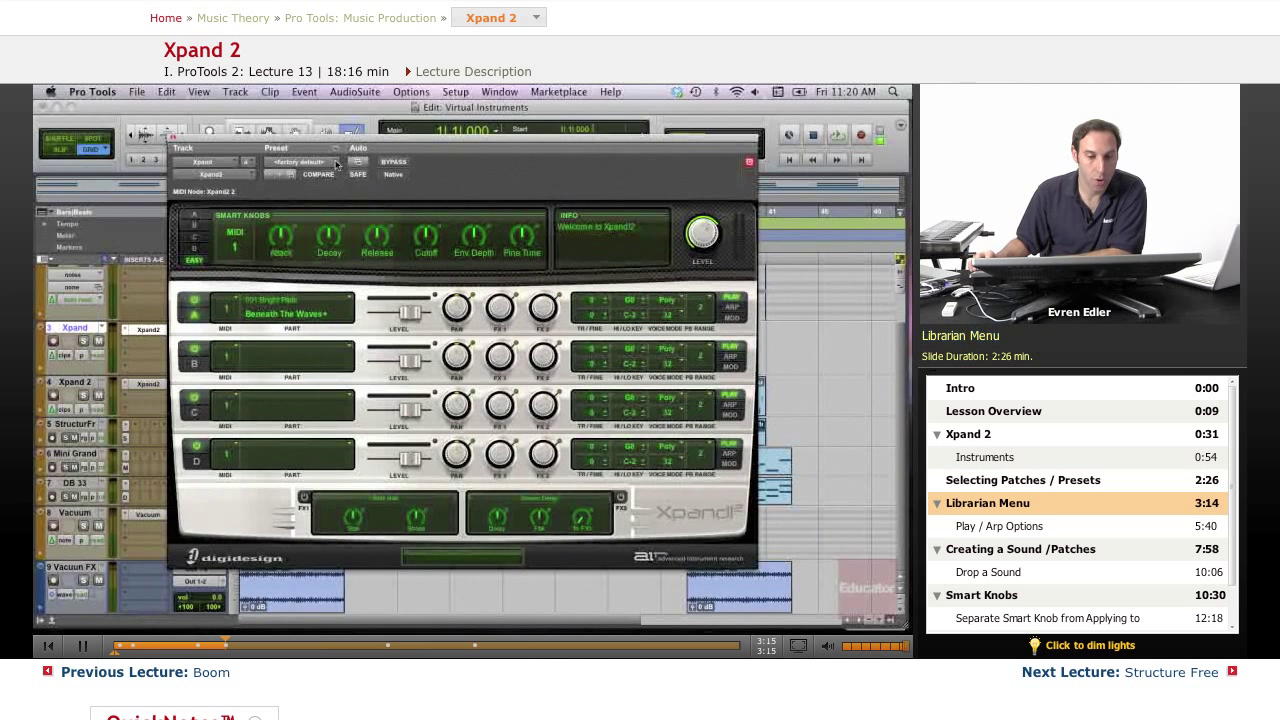
# Load +07 Vintage Synth Lead from the 11 Soft Leads librarian folder onto part A
pyautogui.click(300, 162)
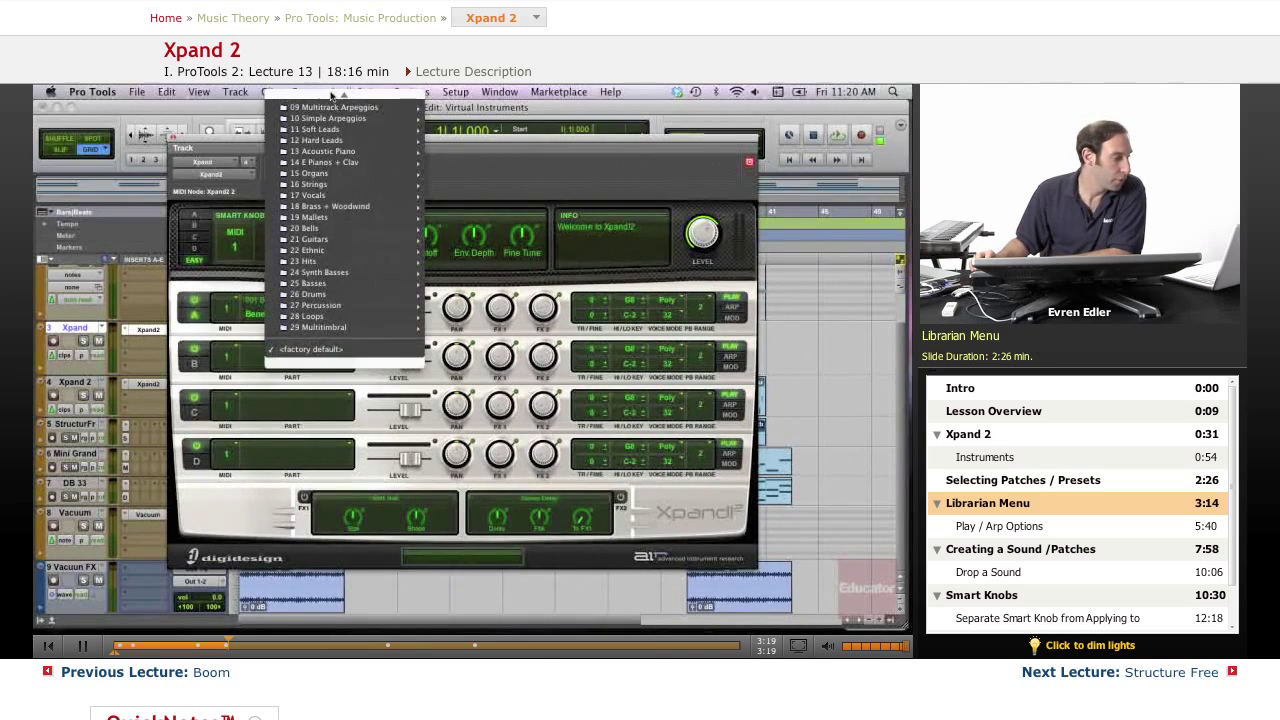
pyautogui.scroll(3)
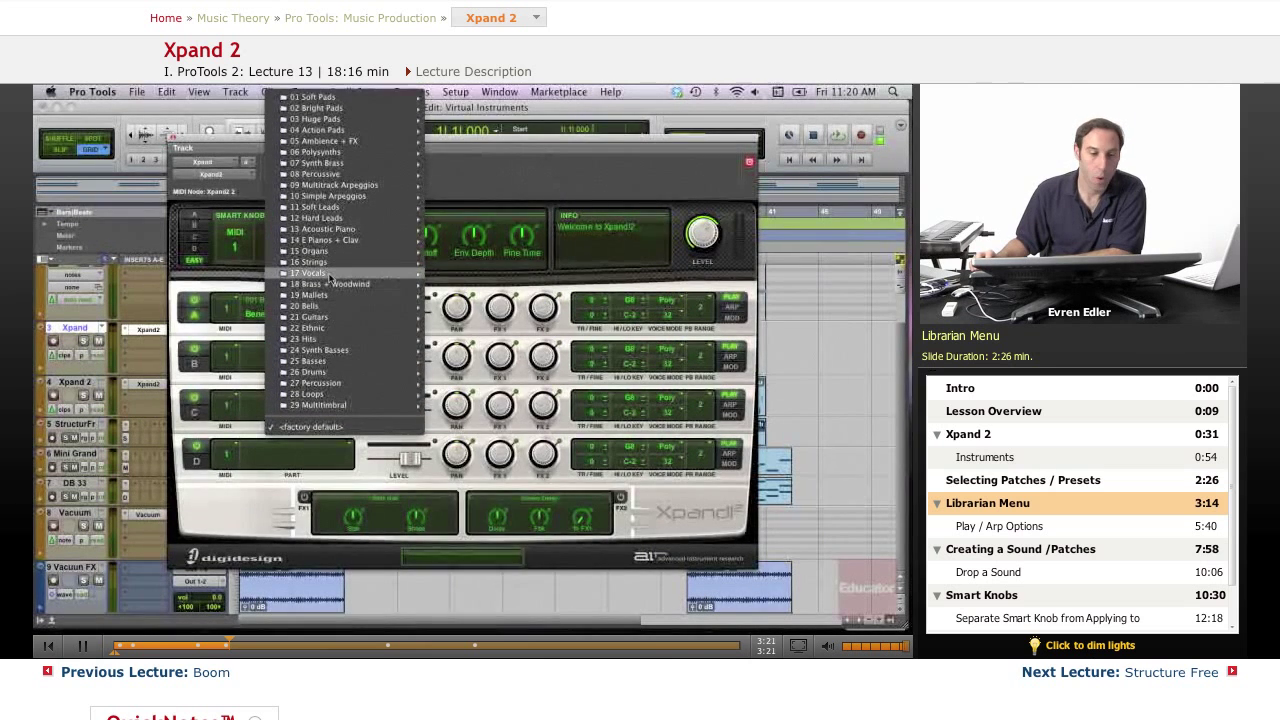
pyautogui.moveTo(312, 273)
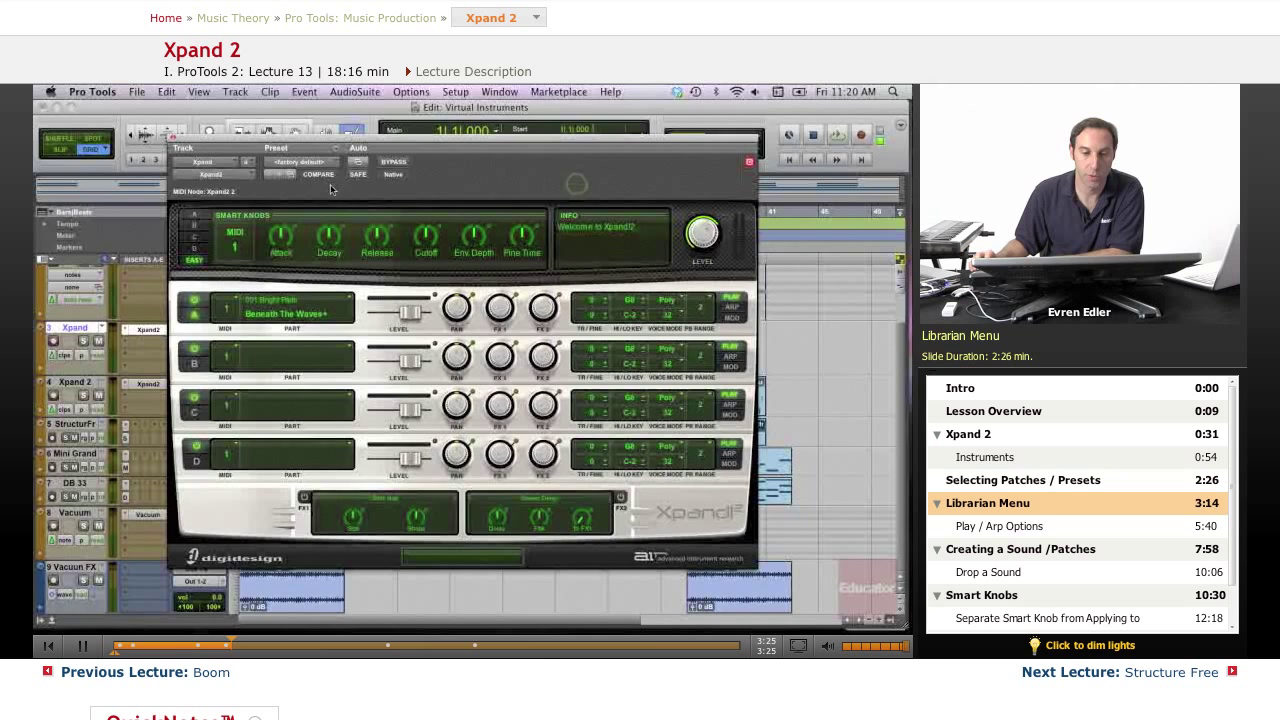
pyautogui.click(303, 161)
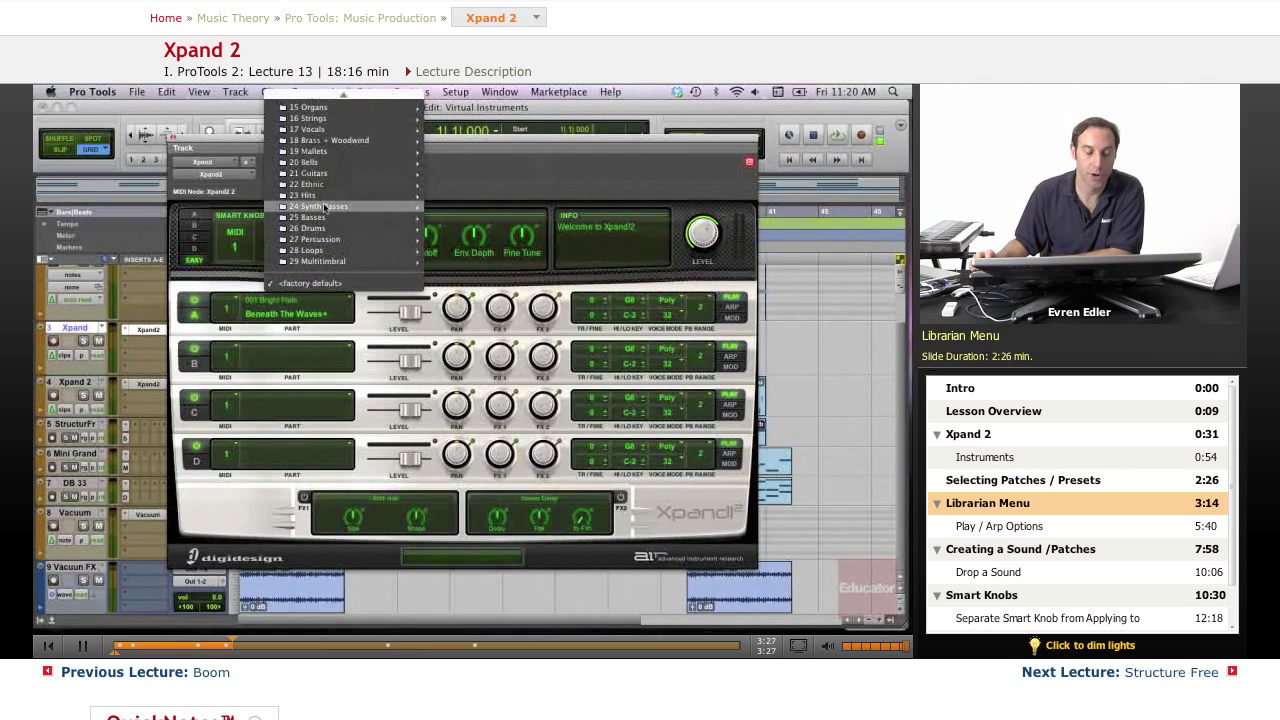
pyautogui.moveTo(330, 140)
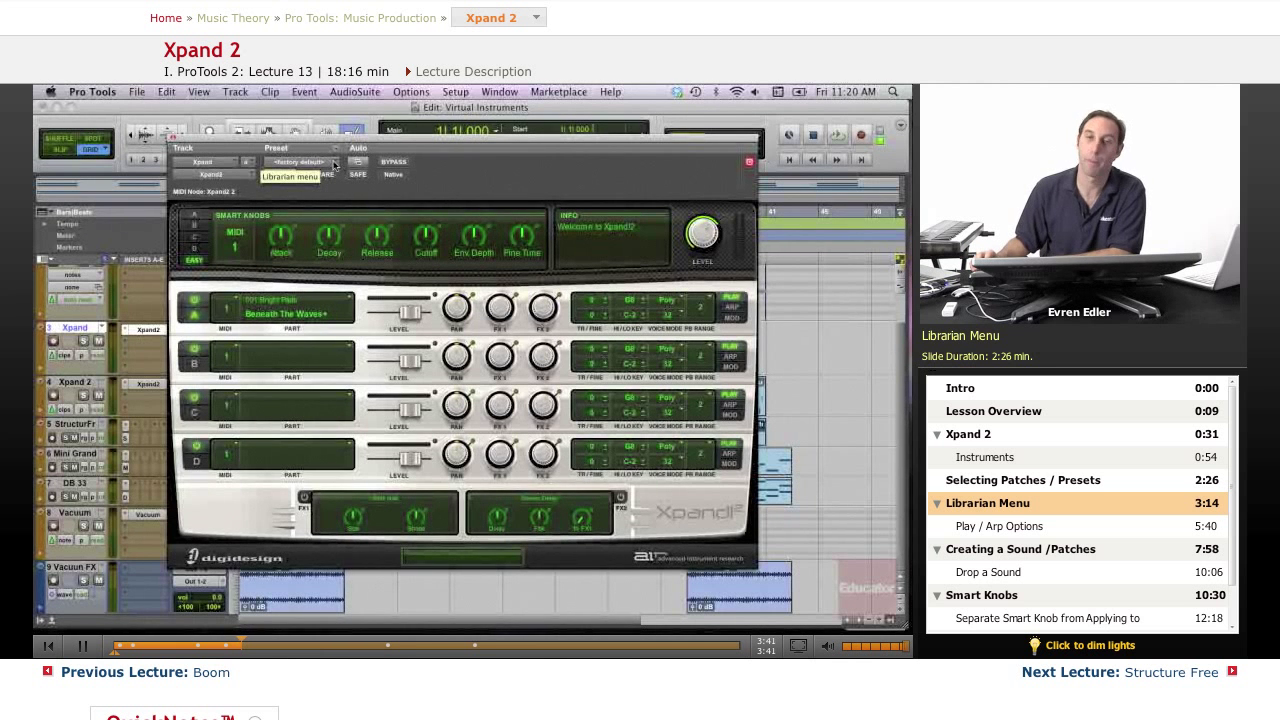
pyautogui.click(300, 162)
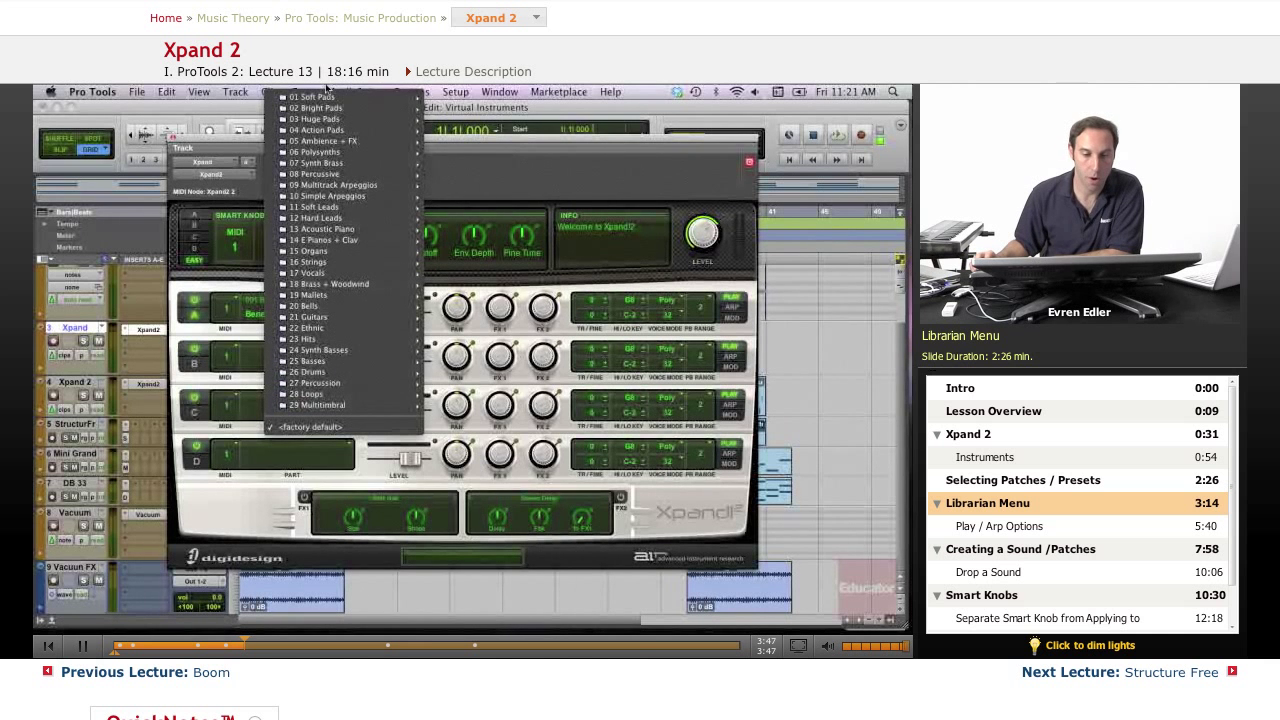
pyautogui.moveTo(330, 196)
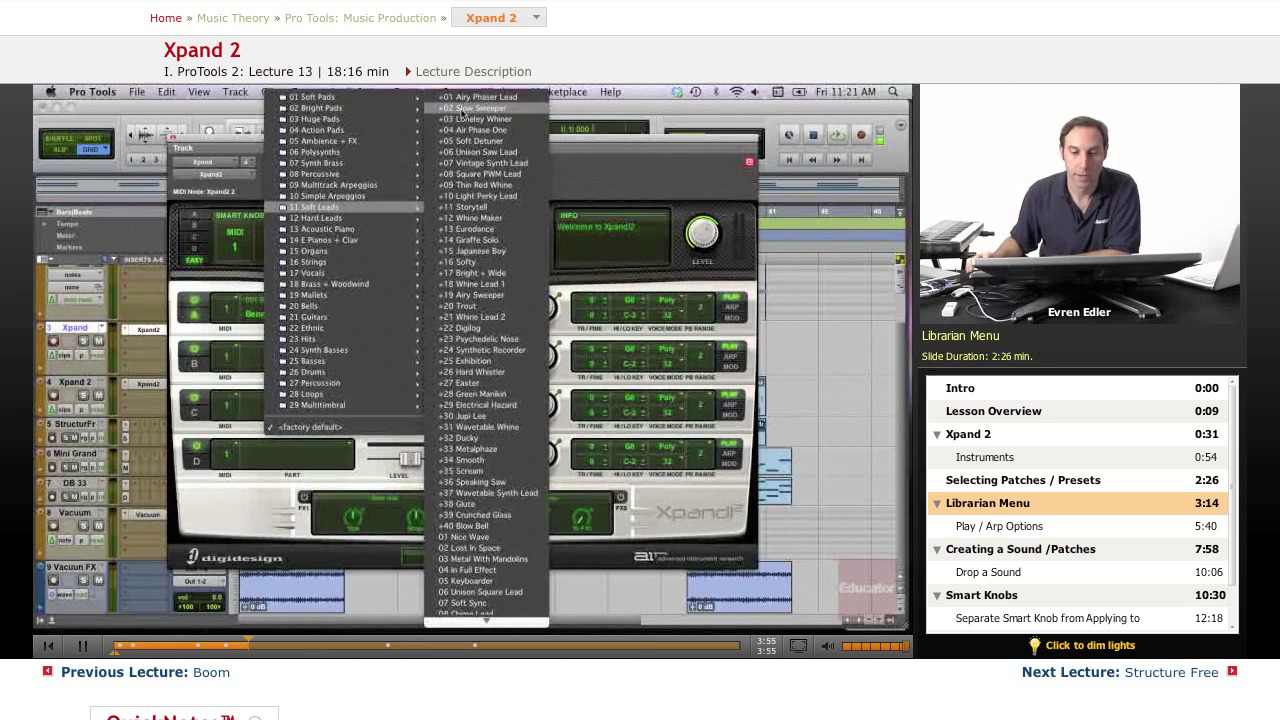
pyautogui.click(483, 96)
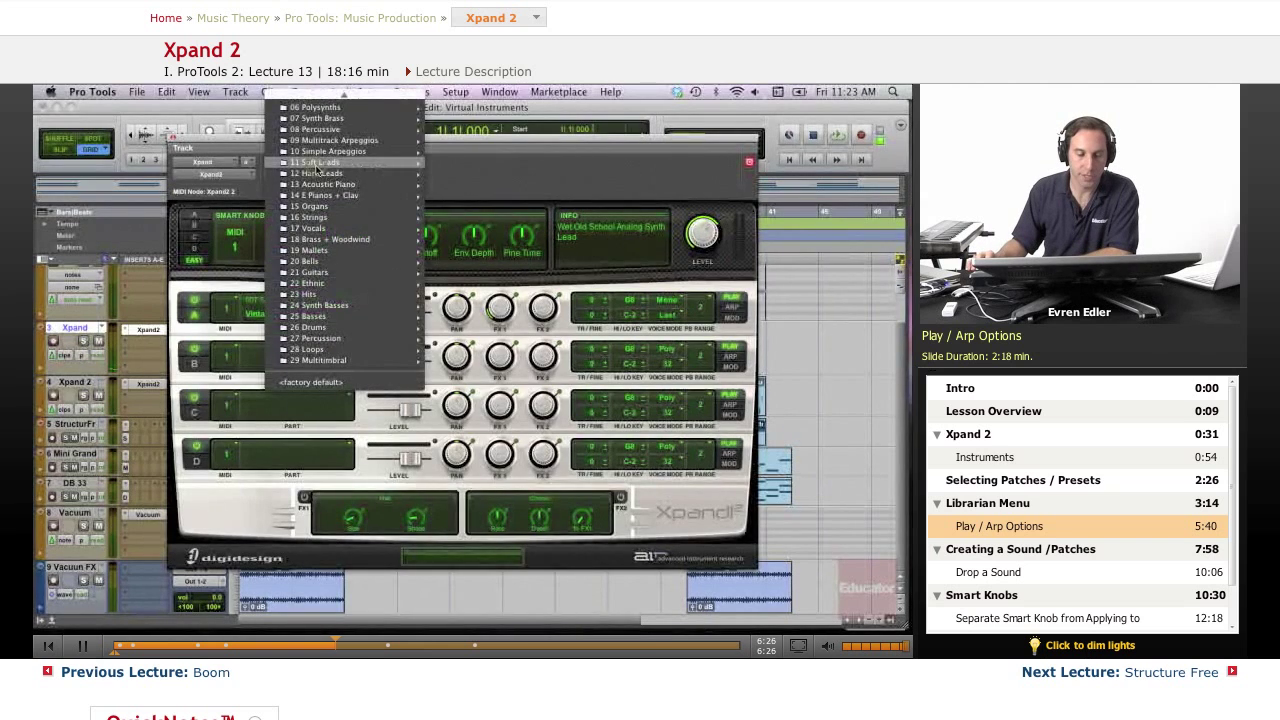
pyautogui.moveTo(310, 272)
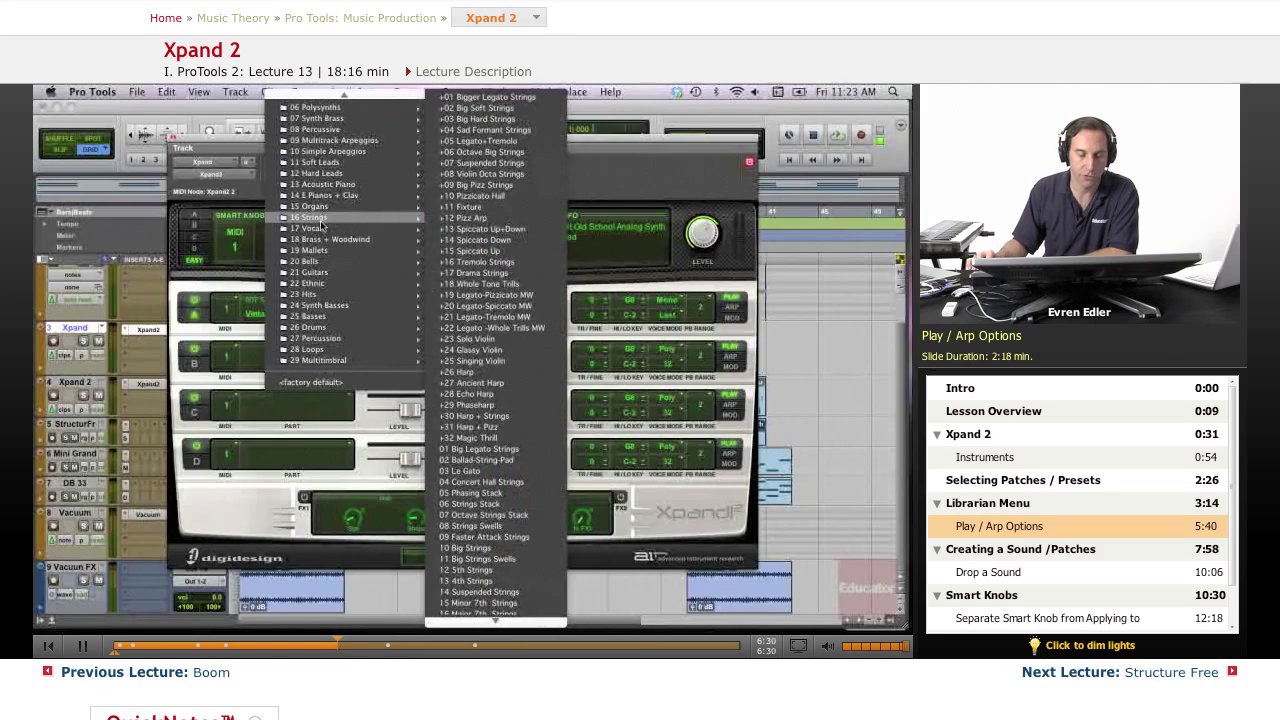
pyautogui.scroll(-3)
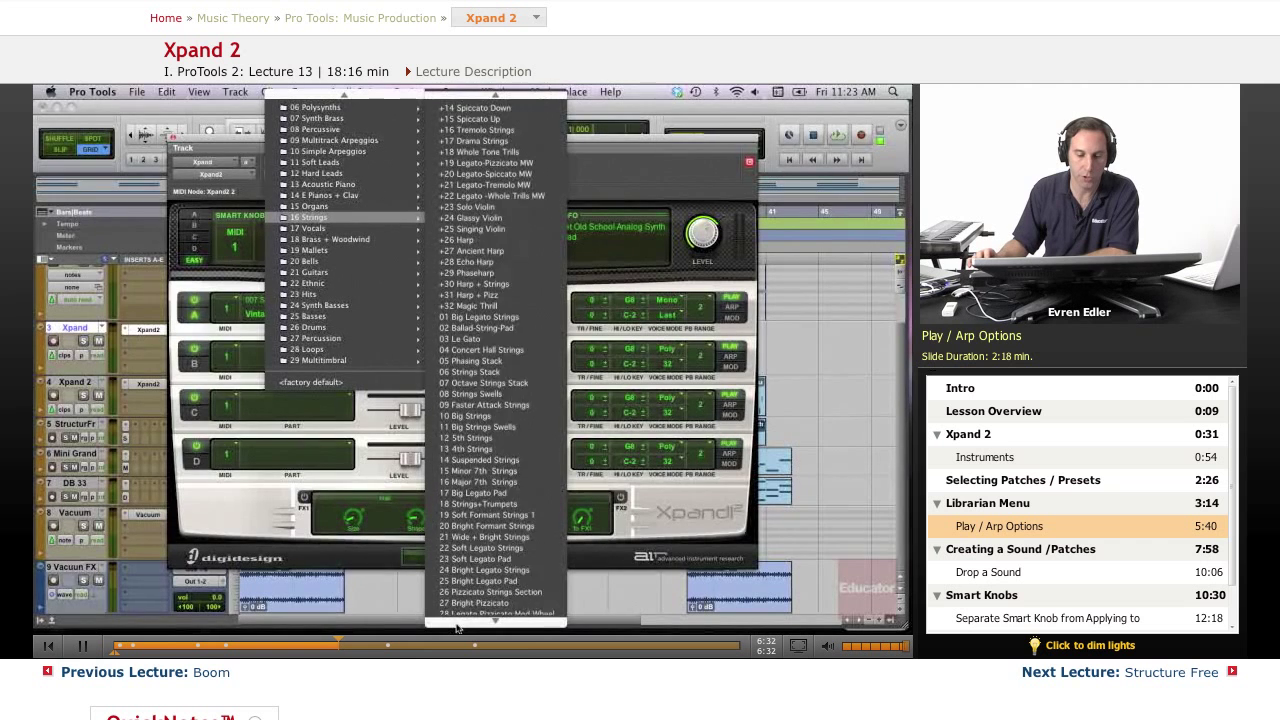
pyautogui.scroll(-3)
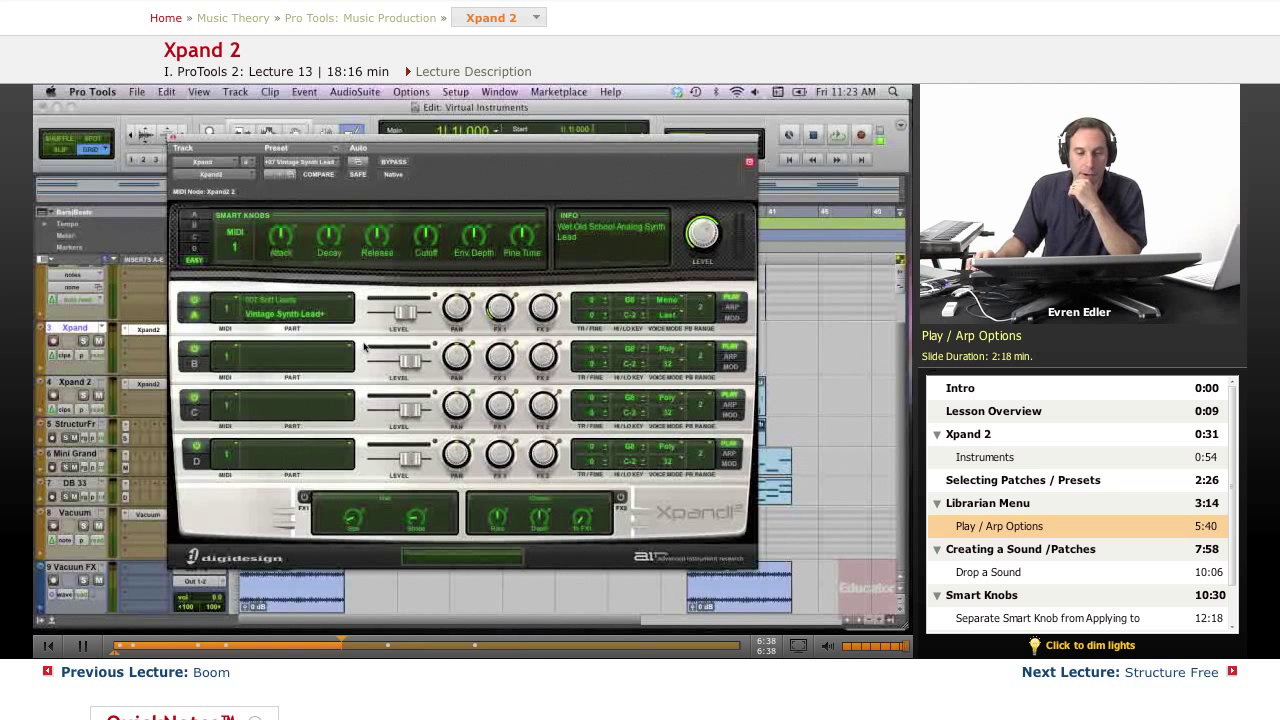
pyautogui.moveTo(238, 200)
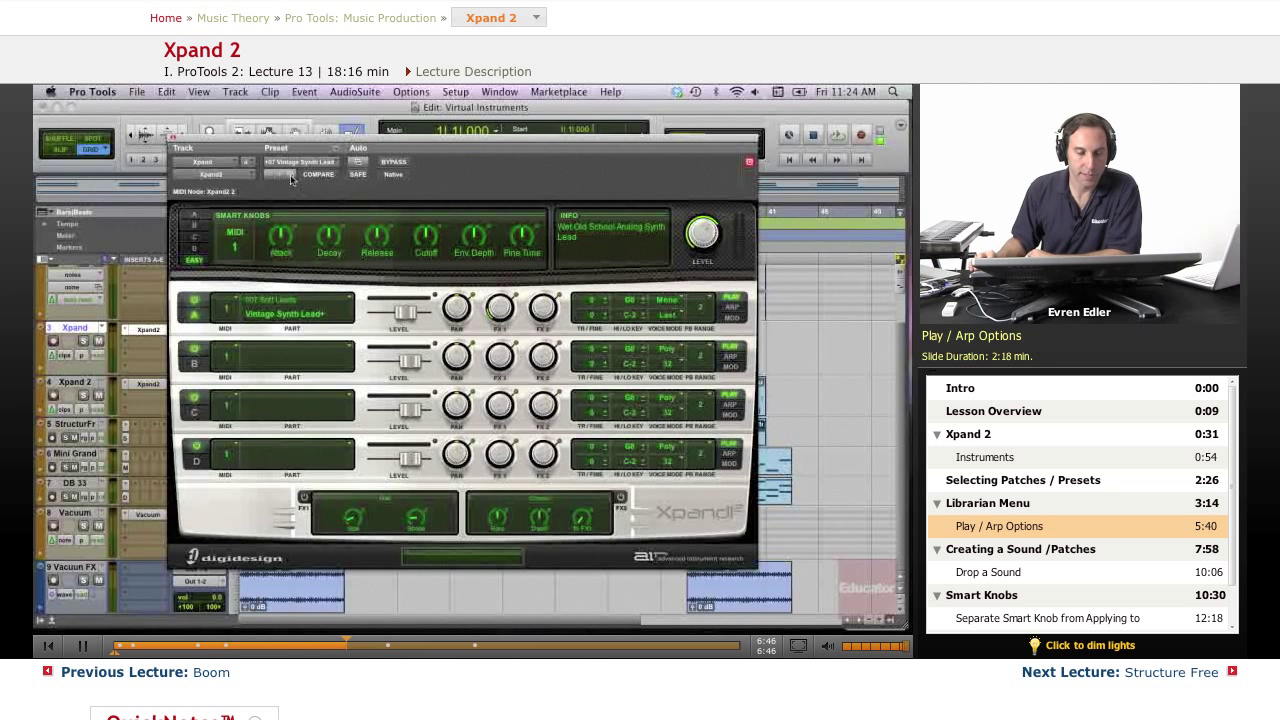
pyautogui.moveTo(275, 174)
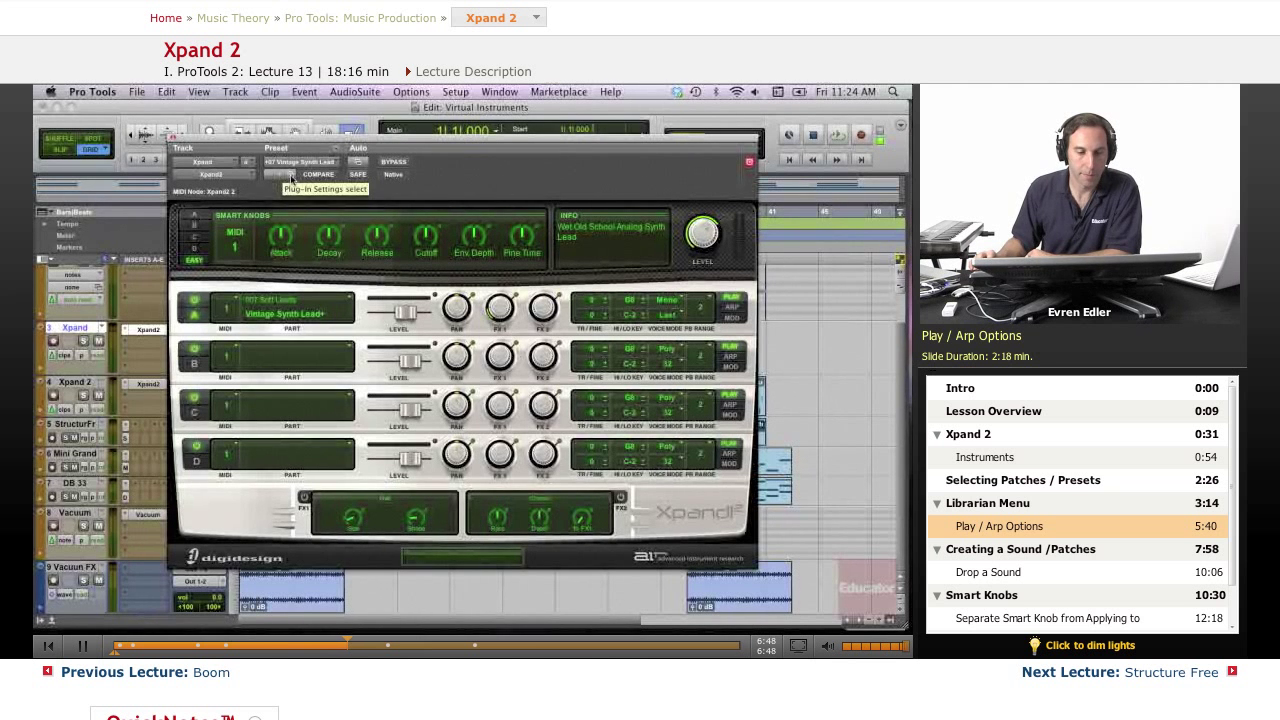
# Audition Square PWM Lead, Thin Red Whine and Marvin, then reselect Vintage Synth Lead
pyautogui.click(280, 176)
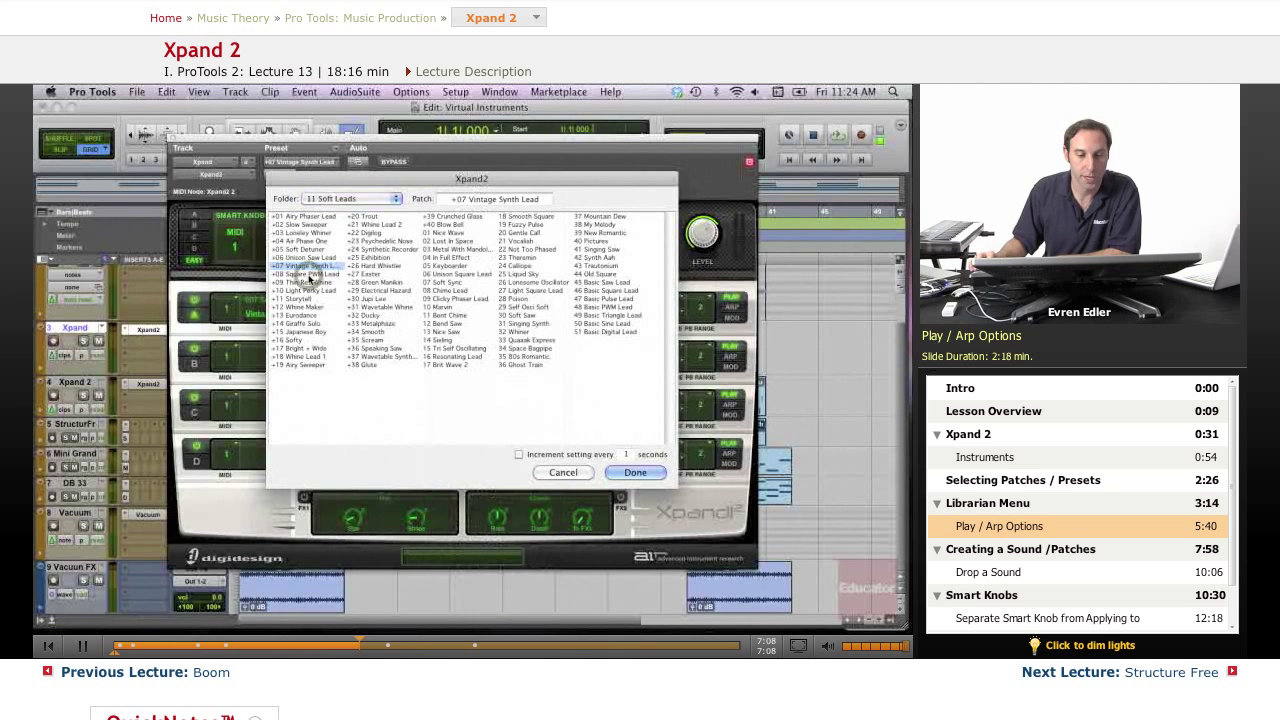
pyautogui.click(303, 274)
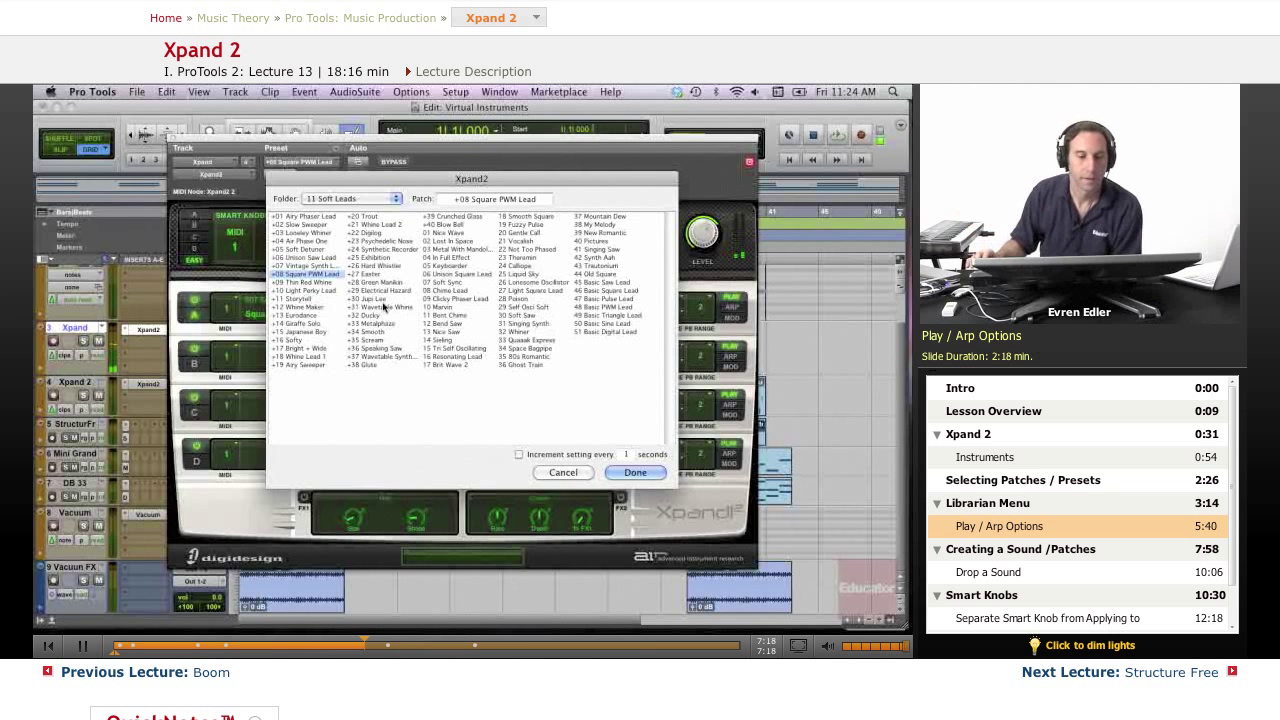
pyautogui.click(297, 282)
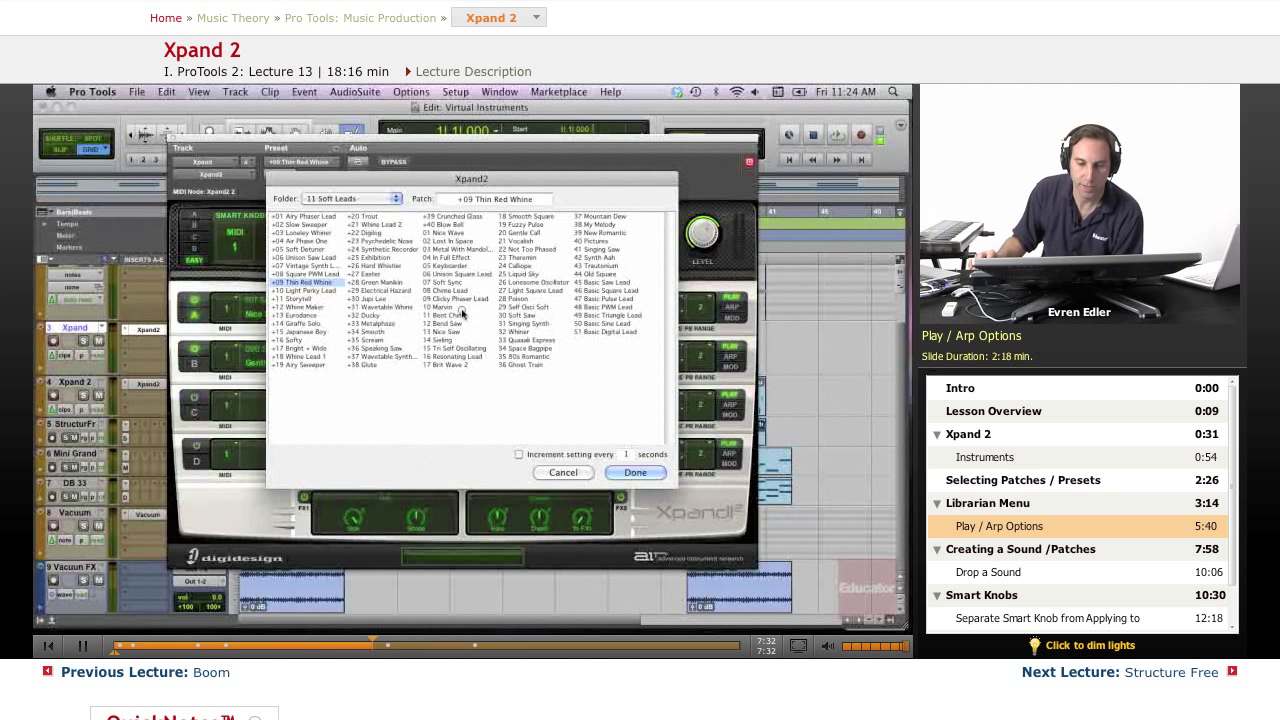
pyautogui.click(438, 307)
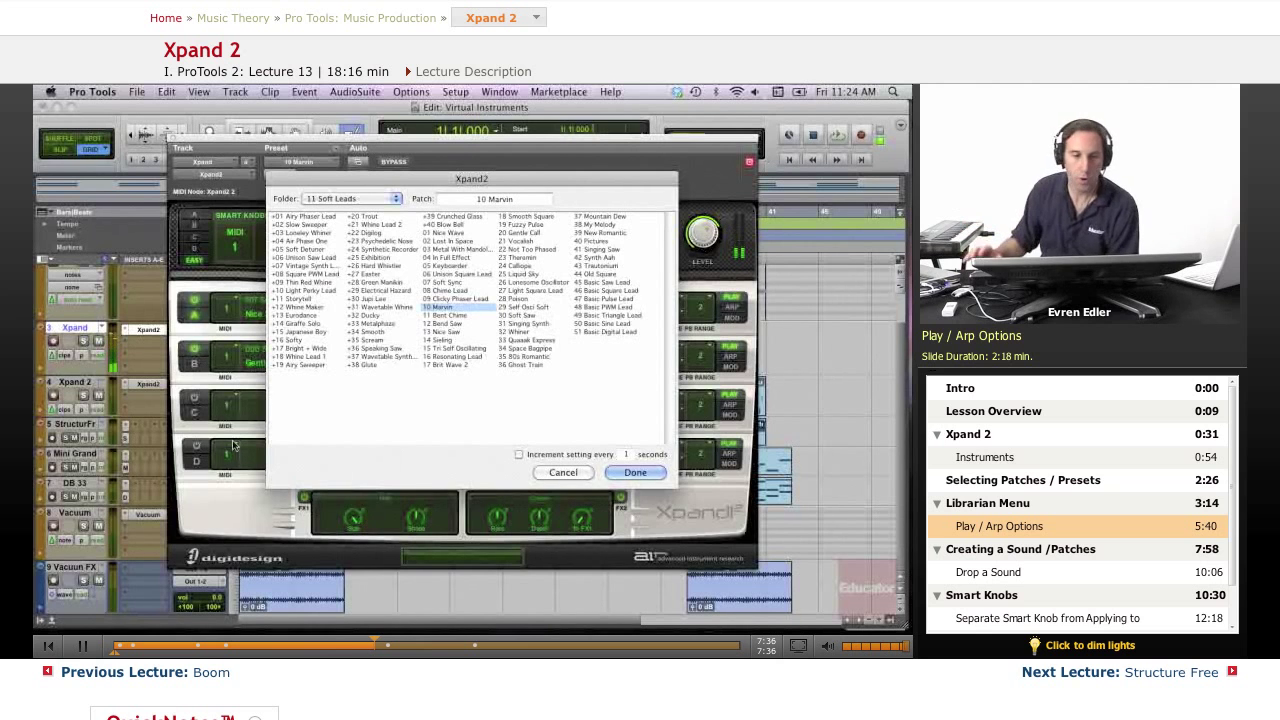
pyautogui.click(305, 267)
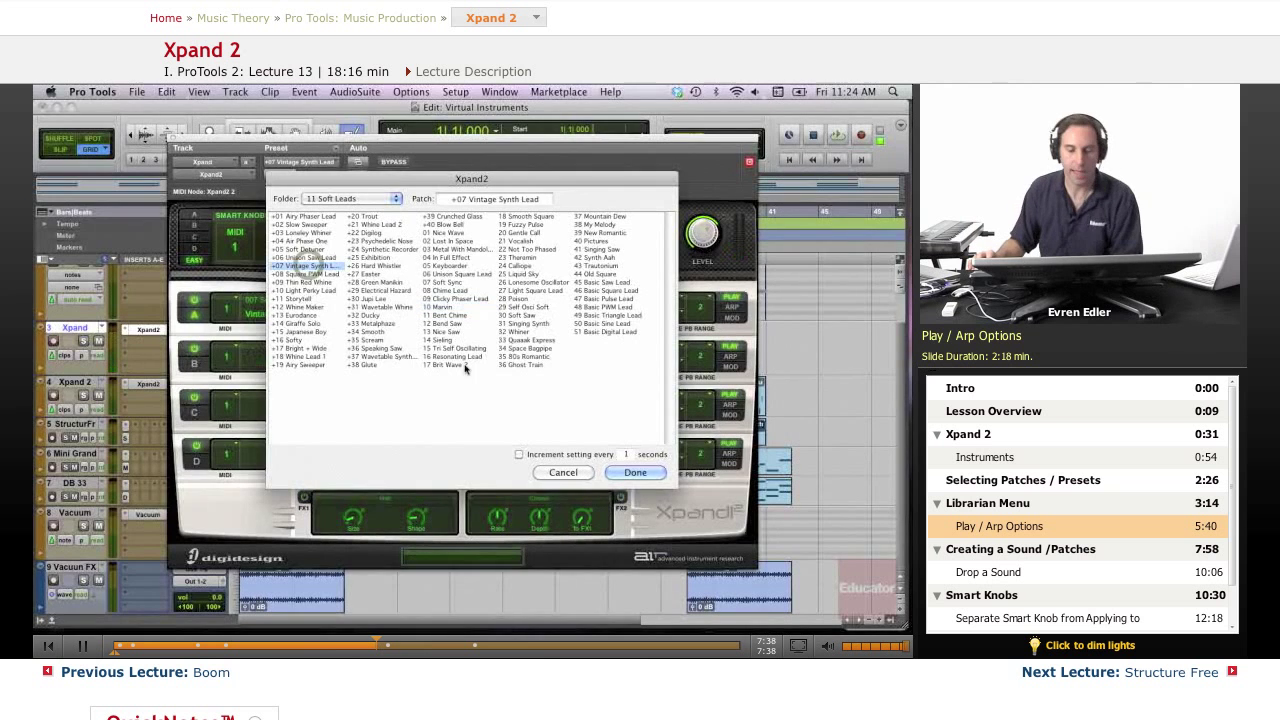
# Click Done in Plug-In Settings and dismiss the Librarian folder list, keeping Vintage Synth Lead
pyautogui.click(634, 472)
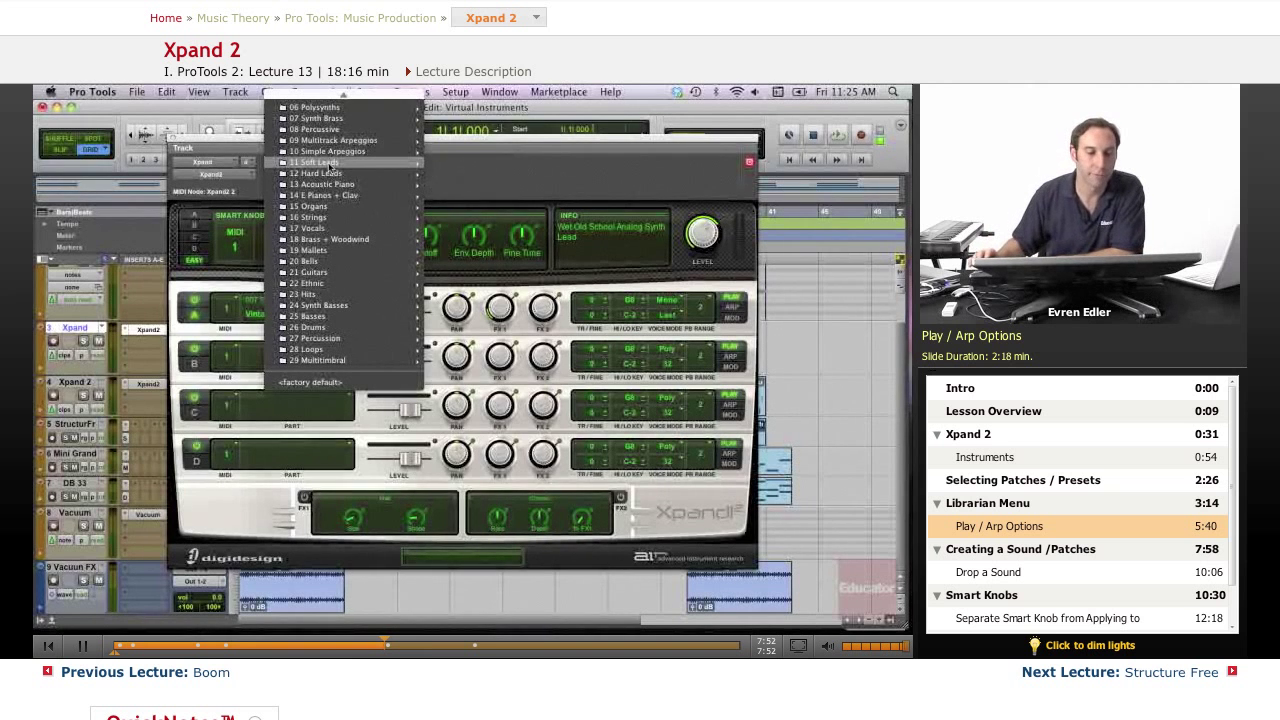
pyautogui.click(315, 162)
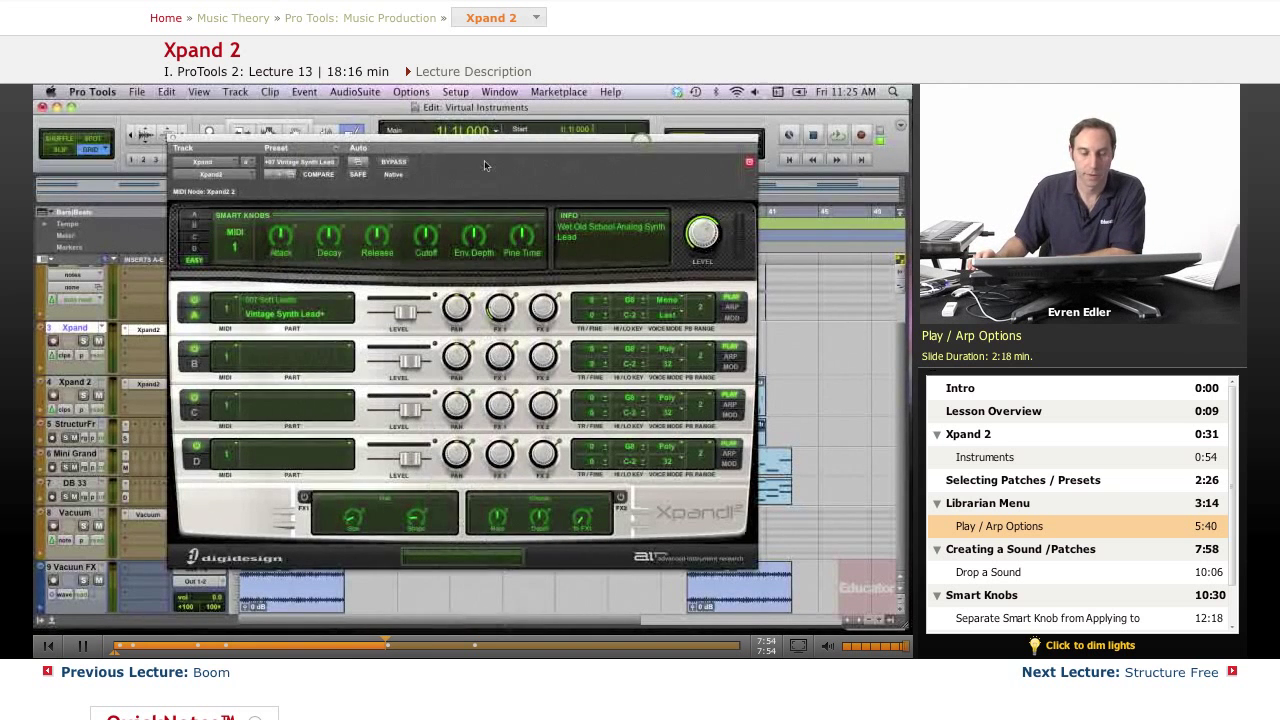